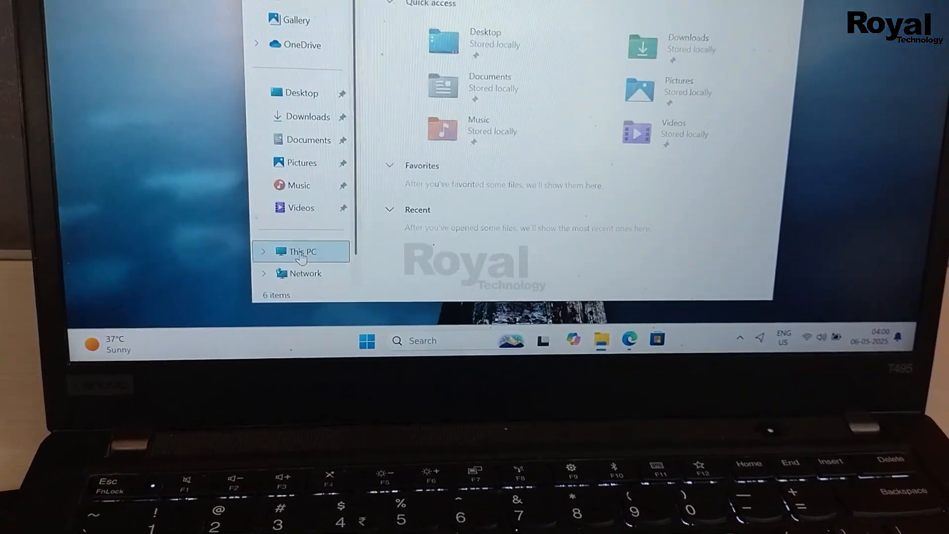
Bring up the context menu for This PC to reach its Manage tools
right_click(301, 251)
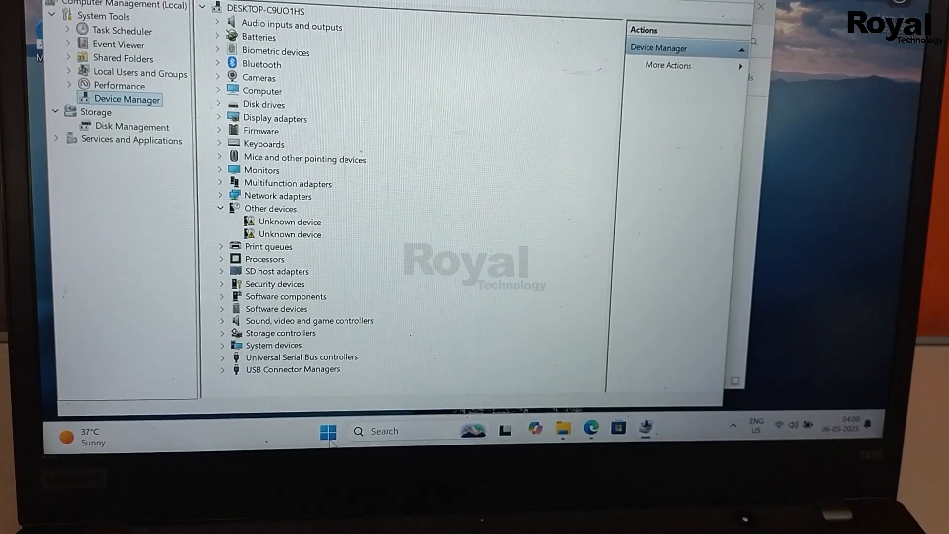
Launch Settings from Start and go to the Windows Update page
left_click(330, 430)
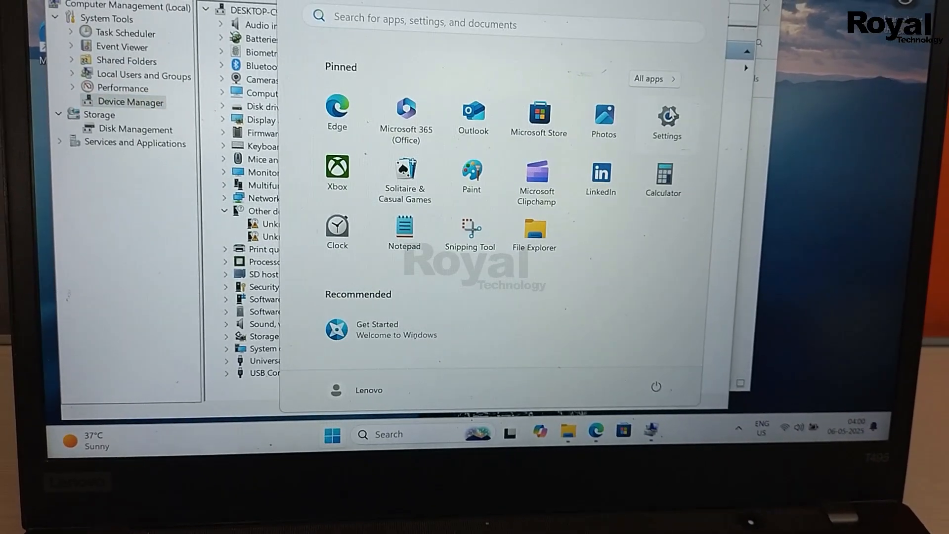
left_click(666, 118)
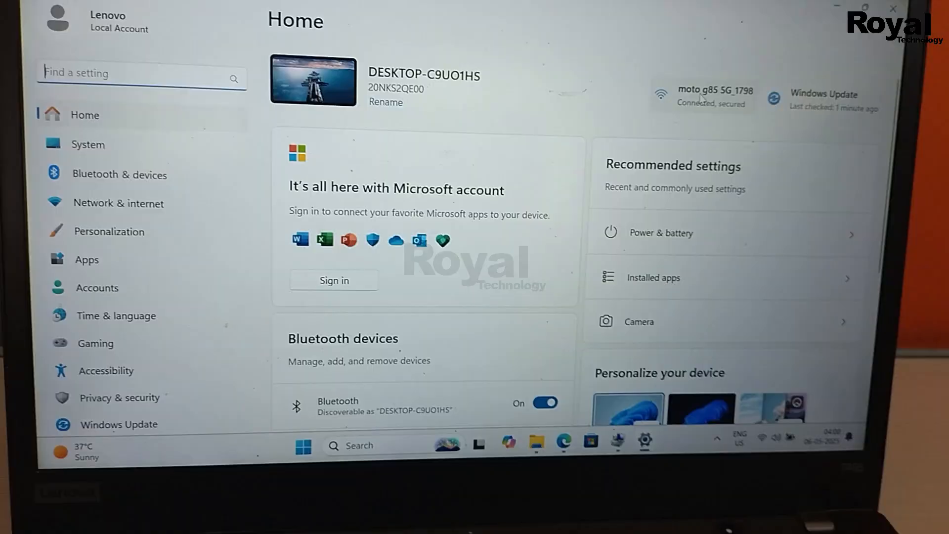
left_click(119, 424)
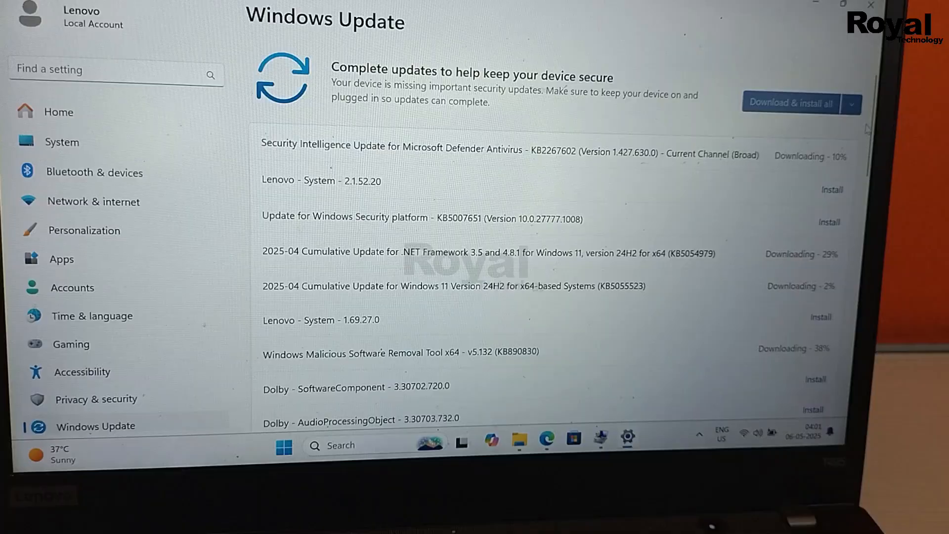
Scroll through the pending Lenovo, Realtek and security updates in the list
scroll("down", 3)
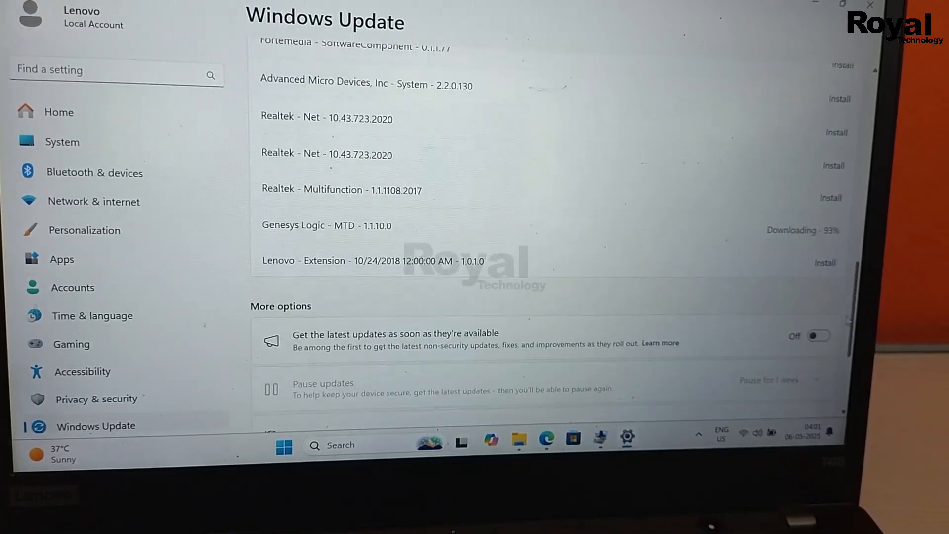
scroll("up", 3)
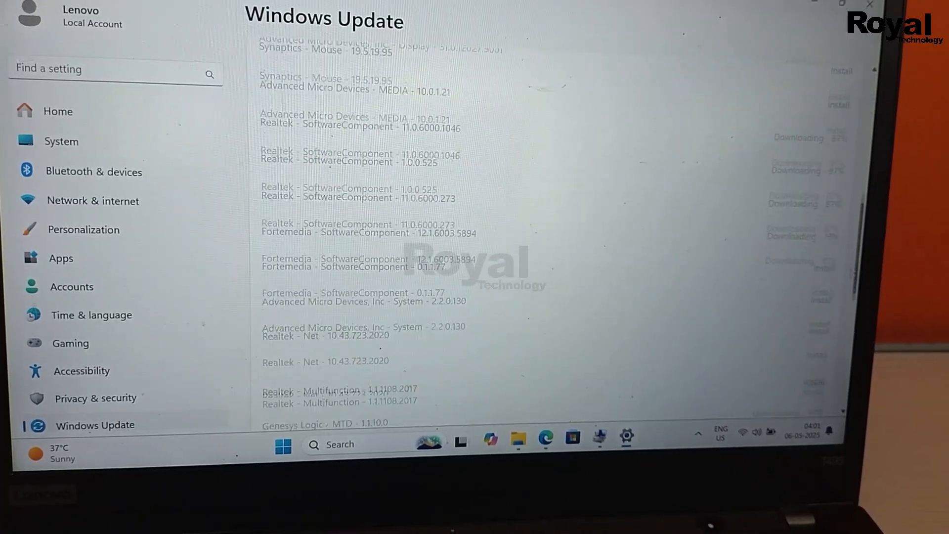
scroll("down", 3)
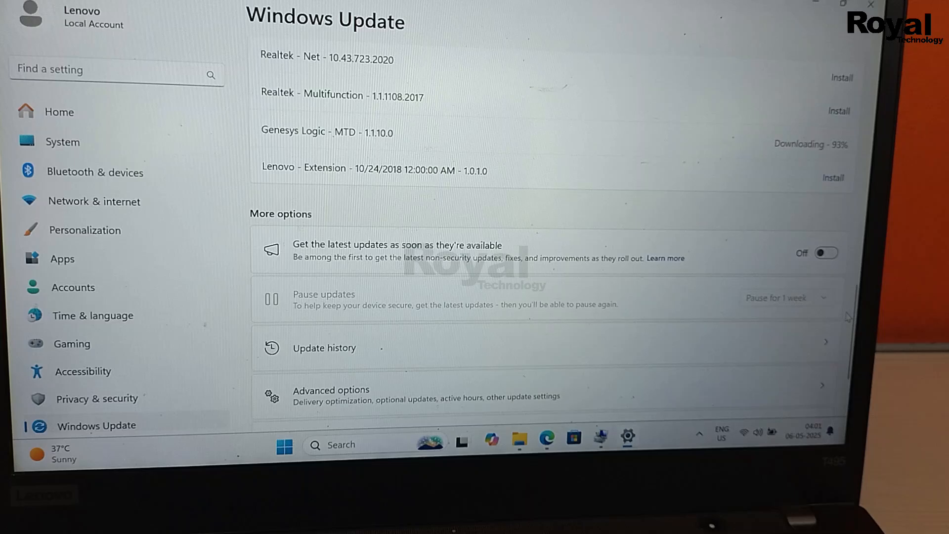
left_click(331, 389)
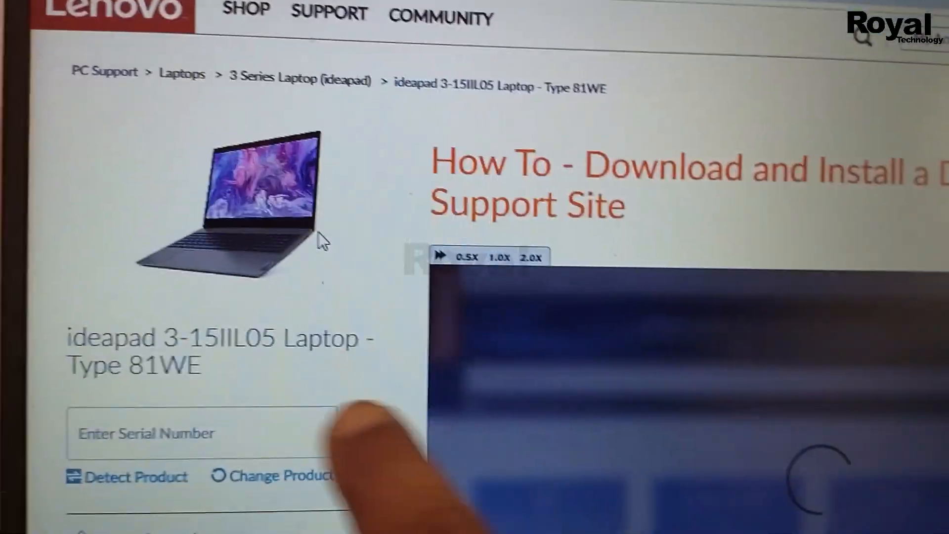
Scroll the ideapad 3-15IIL05 support page to the Detect Product and drivers entries
scroll("down", 3)
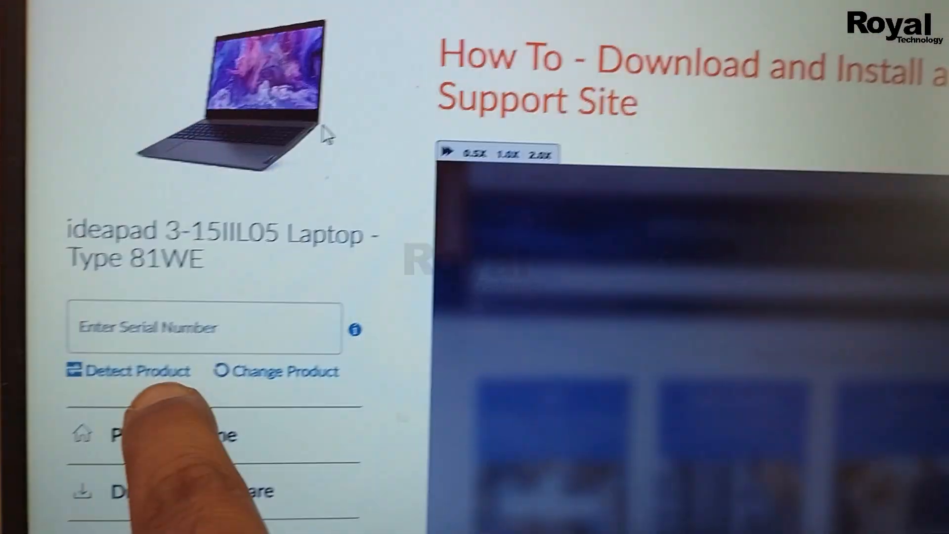